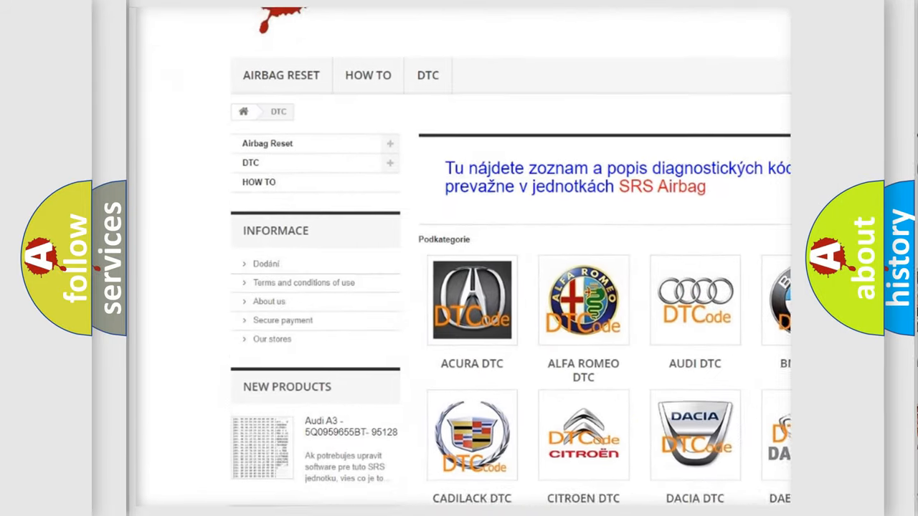
scroll("down", 3)
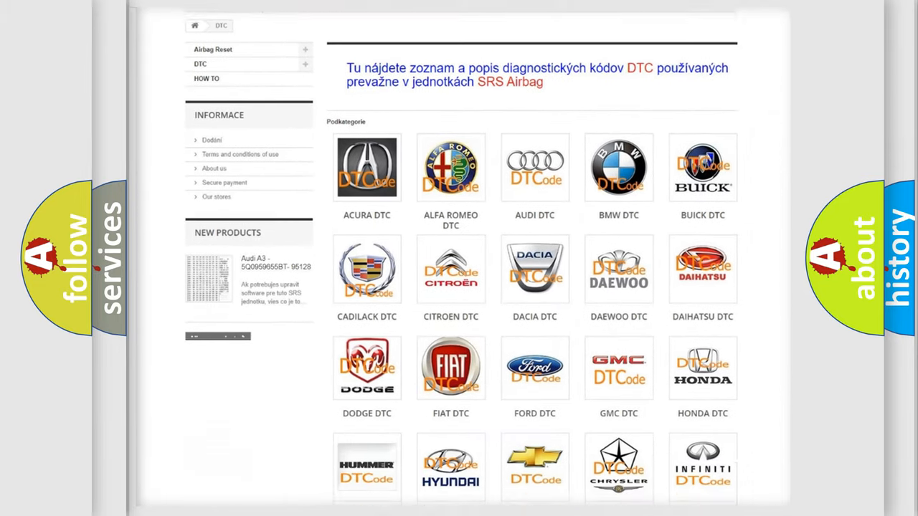
scroll("down", 3)
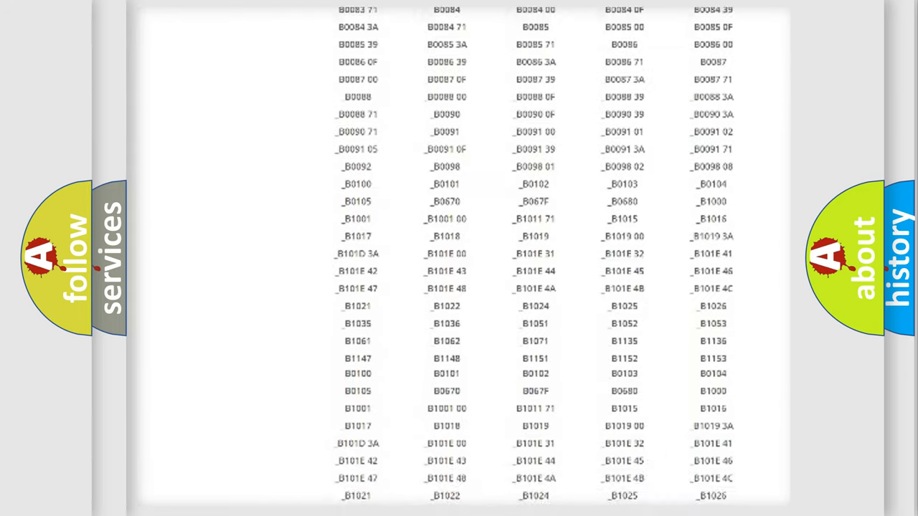
scroll("up", 3)
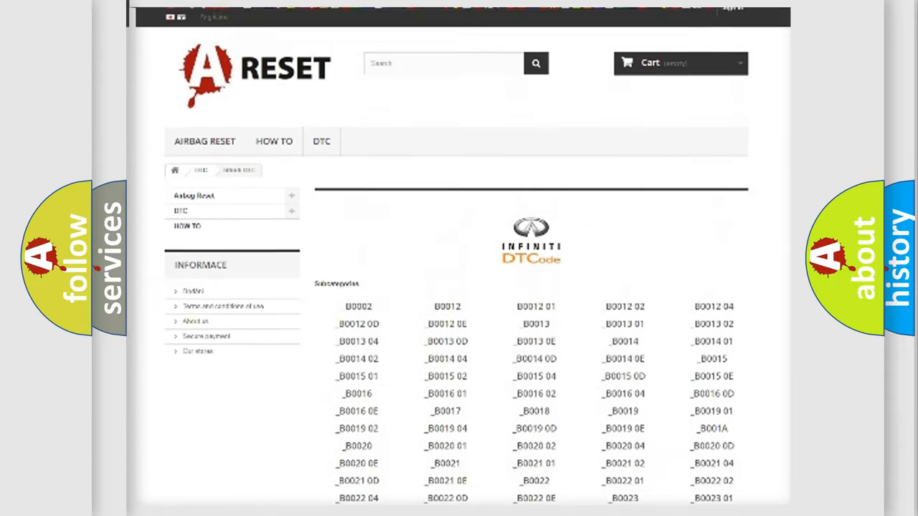